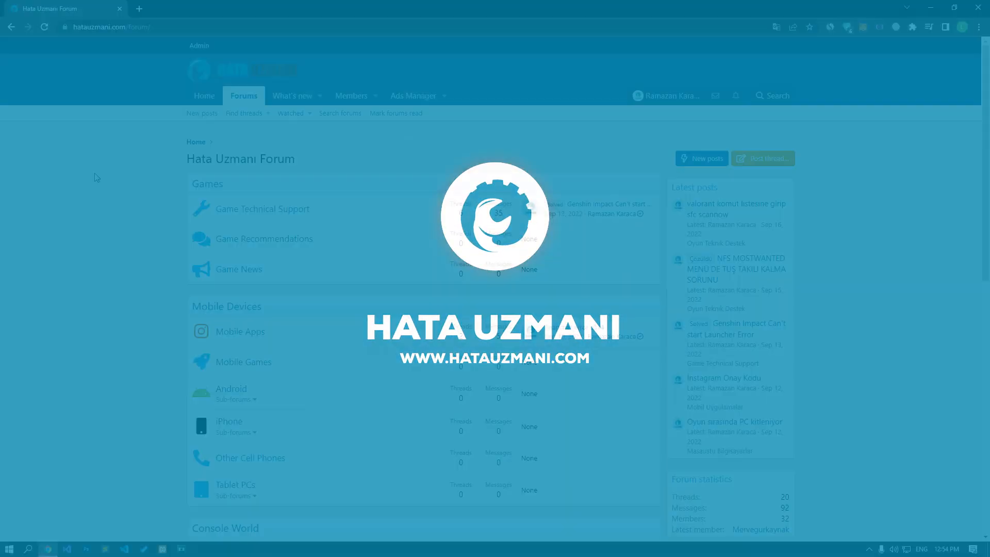
Read through the fix guide and bring up the folder holding the Steam shortcut
scroll(down, 3)
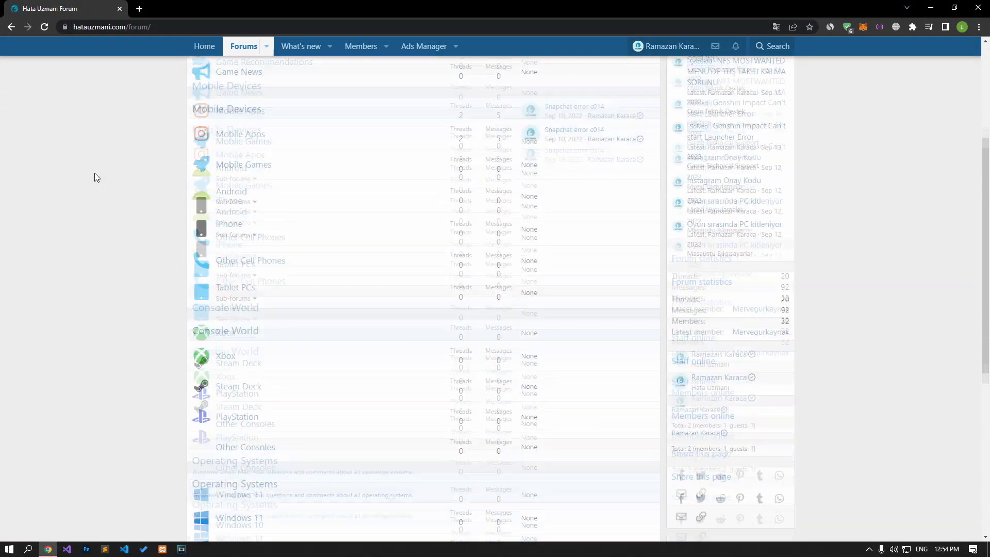
scroll(down, 3)
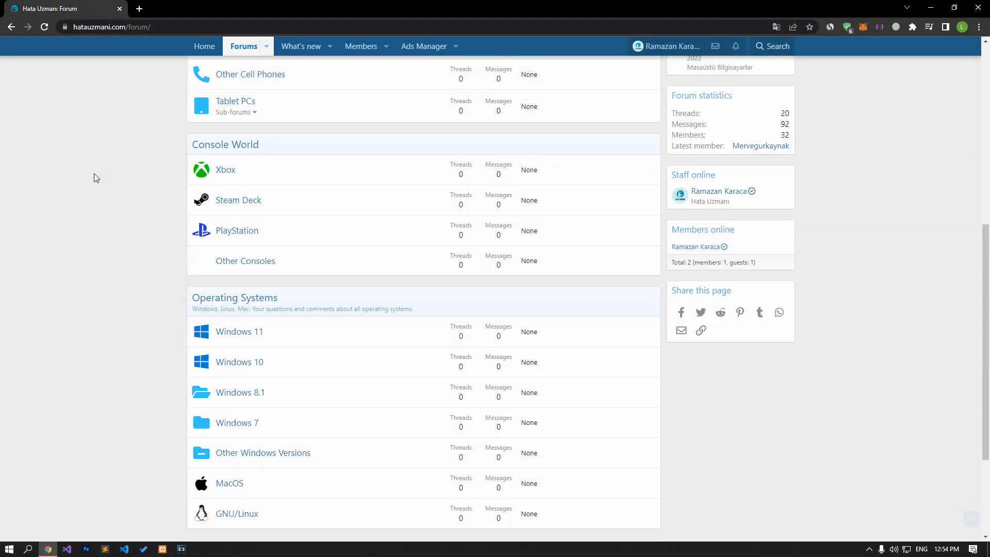
scroll(up, 3)
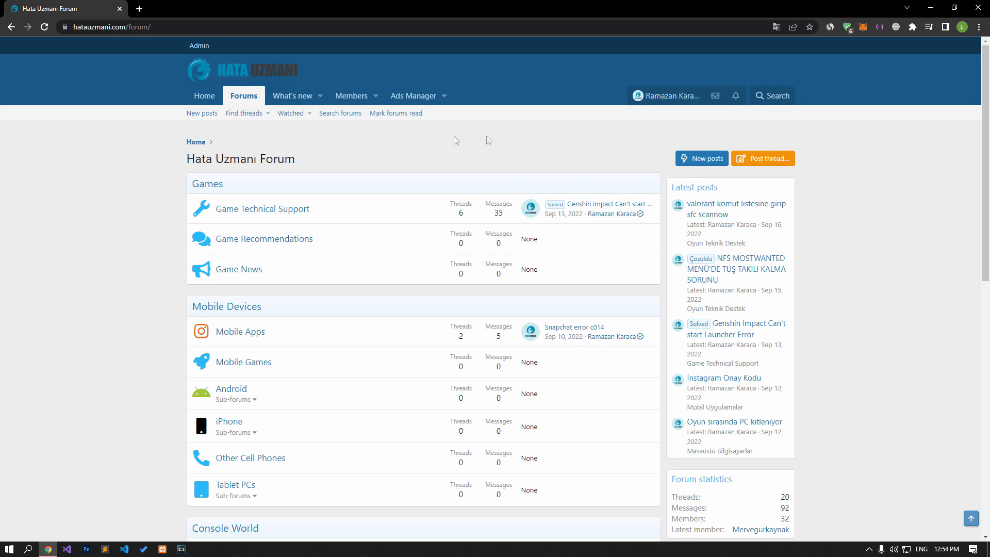
click(765, 159)
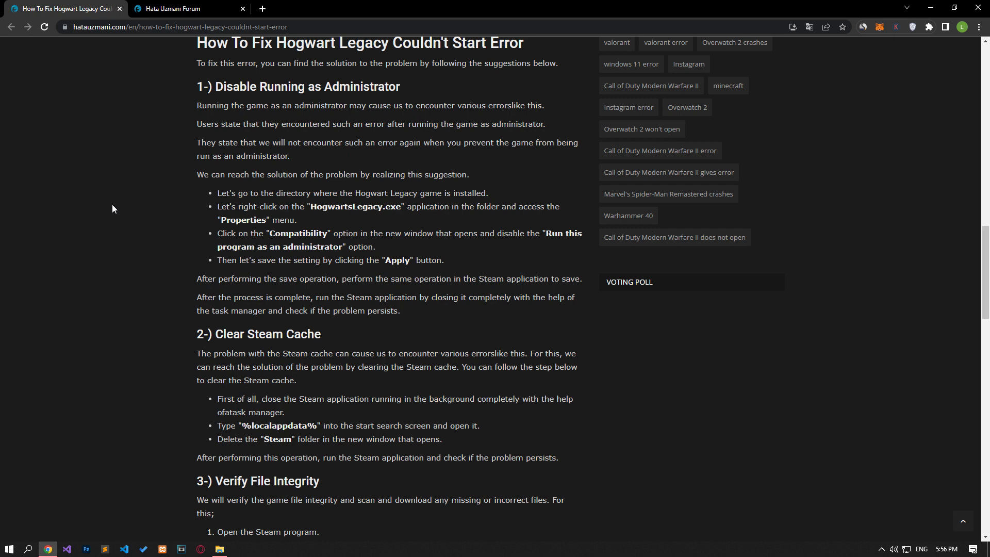
mouse_move(114, 206)
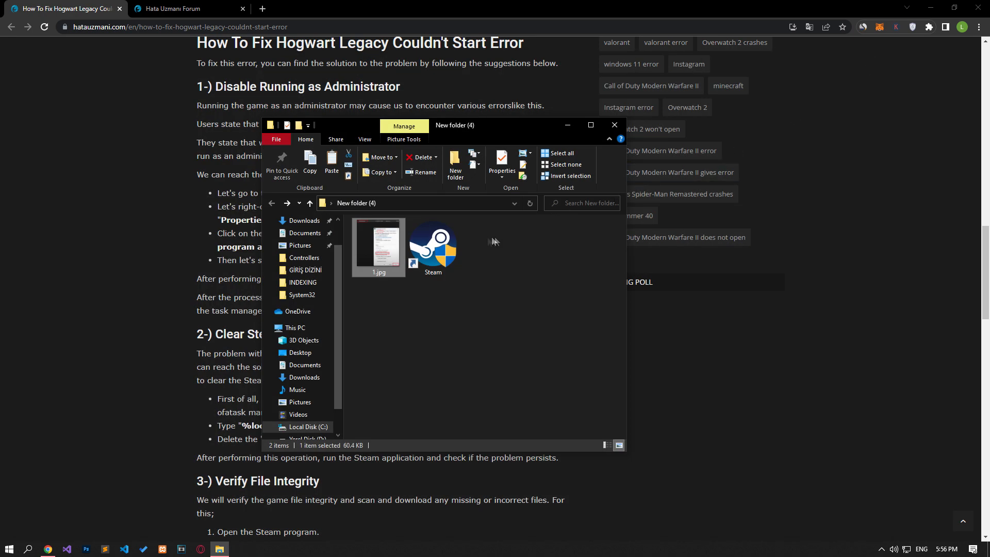
In steam.exe's Compatibility properties, untick Run this program as an administrator and confirm with OK
right_click(433, 245)
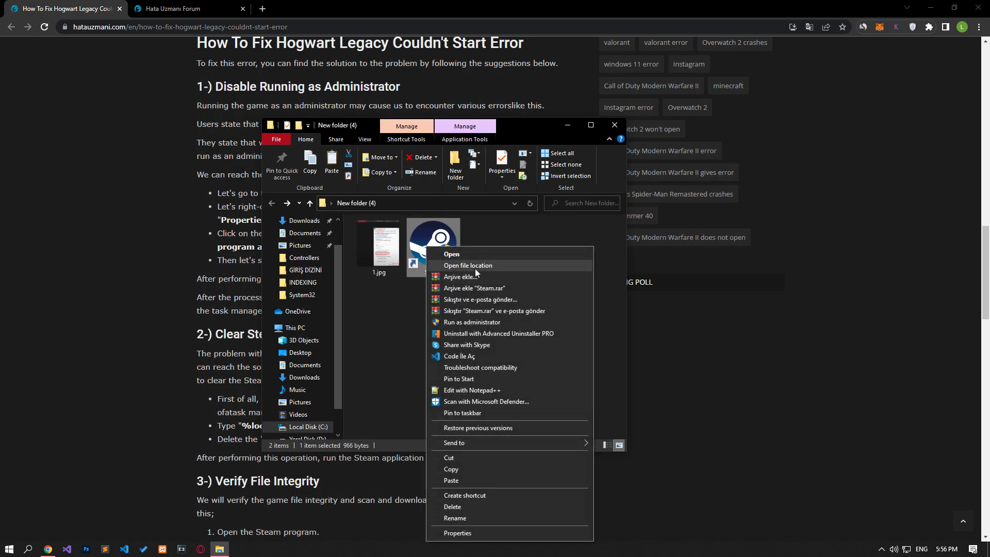
click(468, 265)
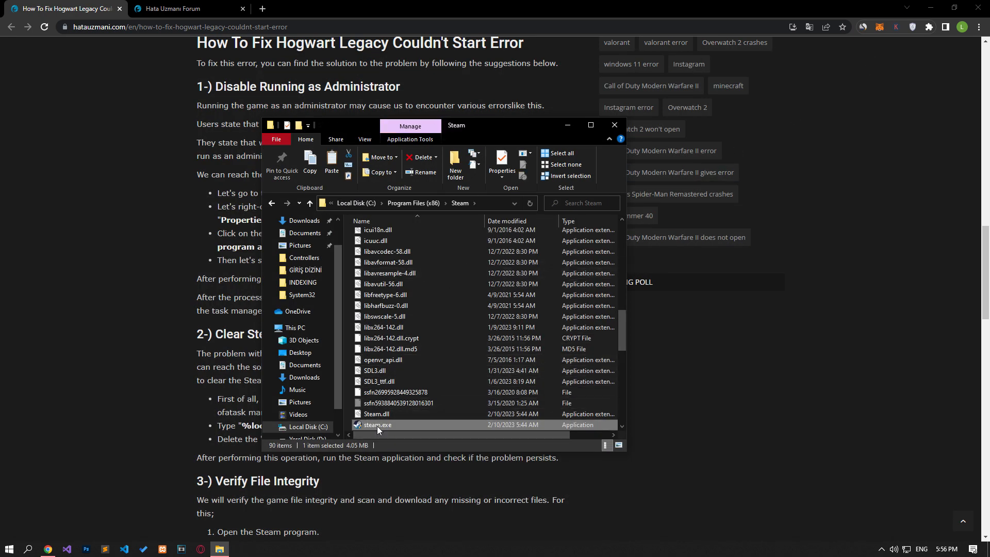
click(501, 160)
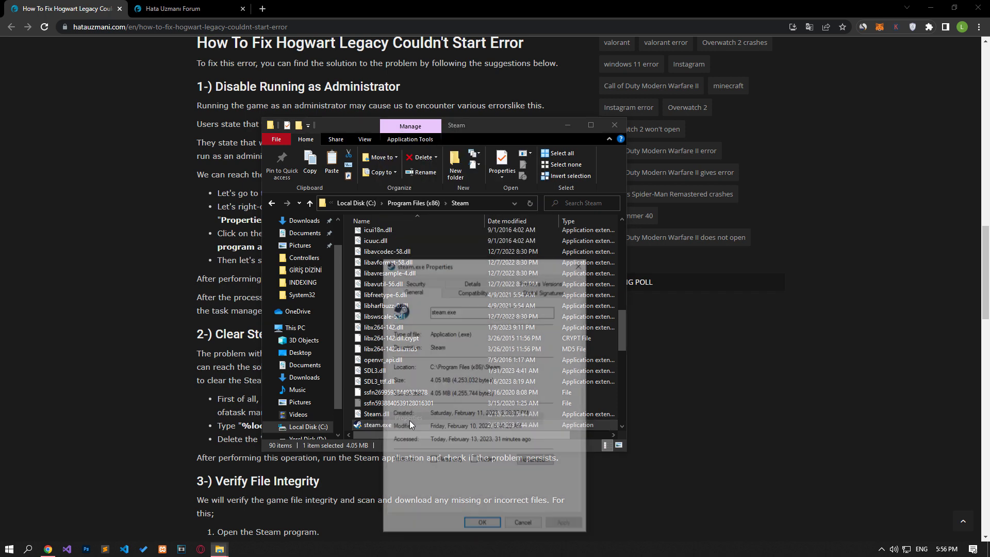
click(472, 291)
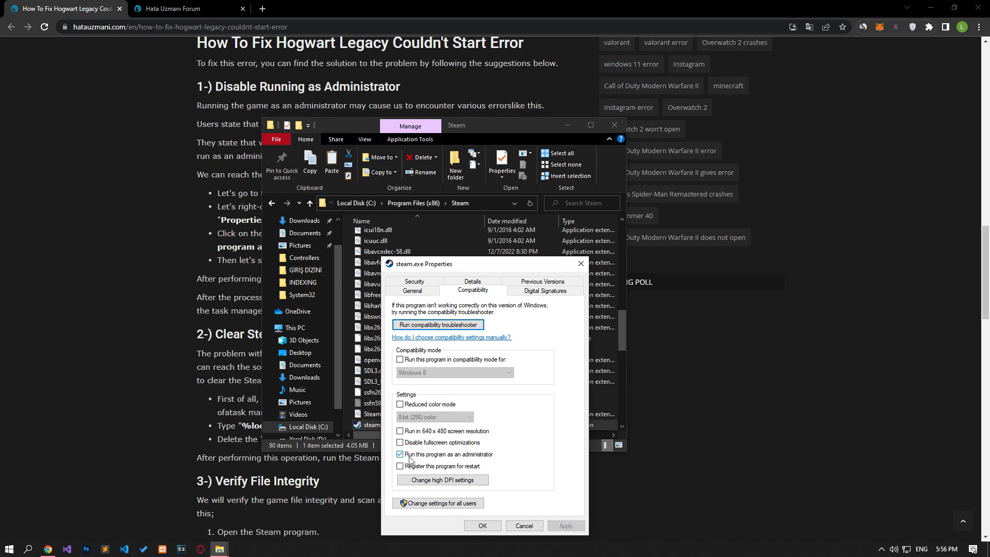
click(400, 454)
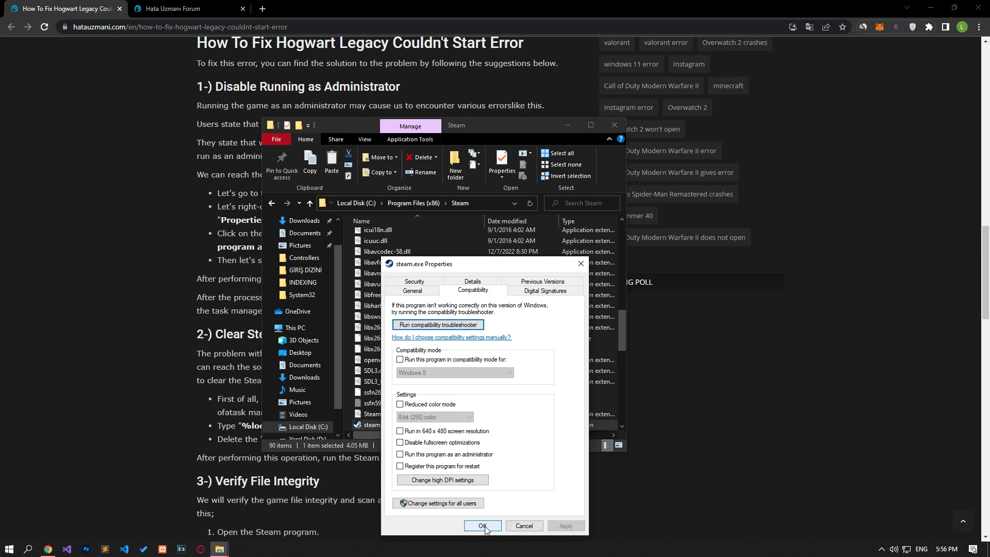
click(483, 525)
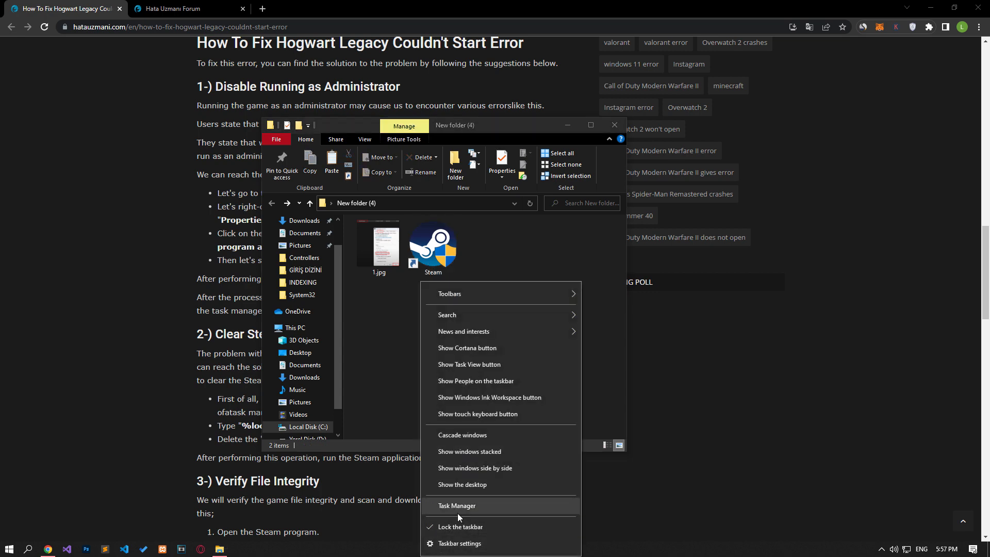
Review the running processes in Task Manager, then close it
click(457, 505)
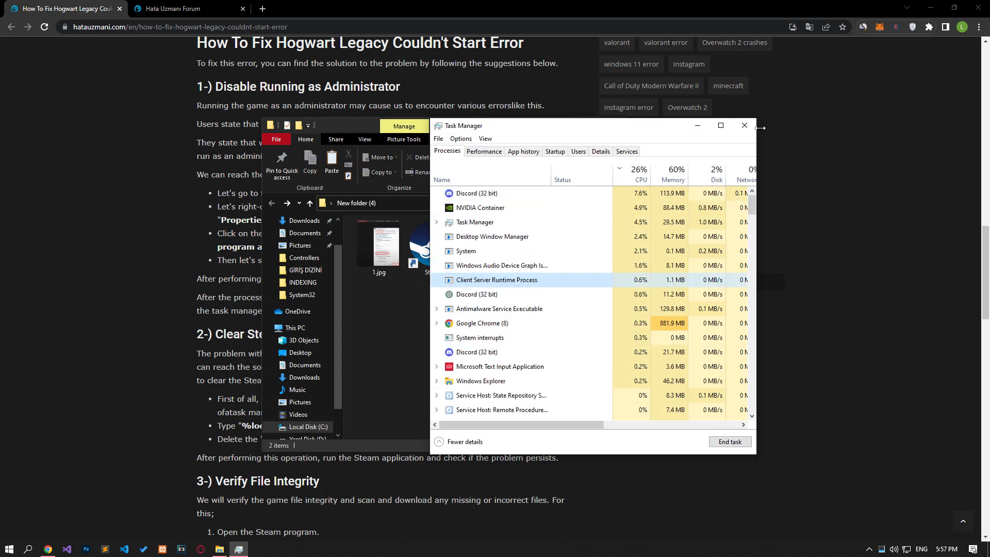
click(744, 125)
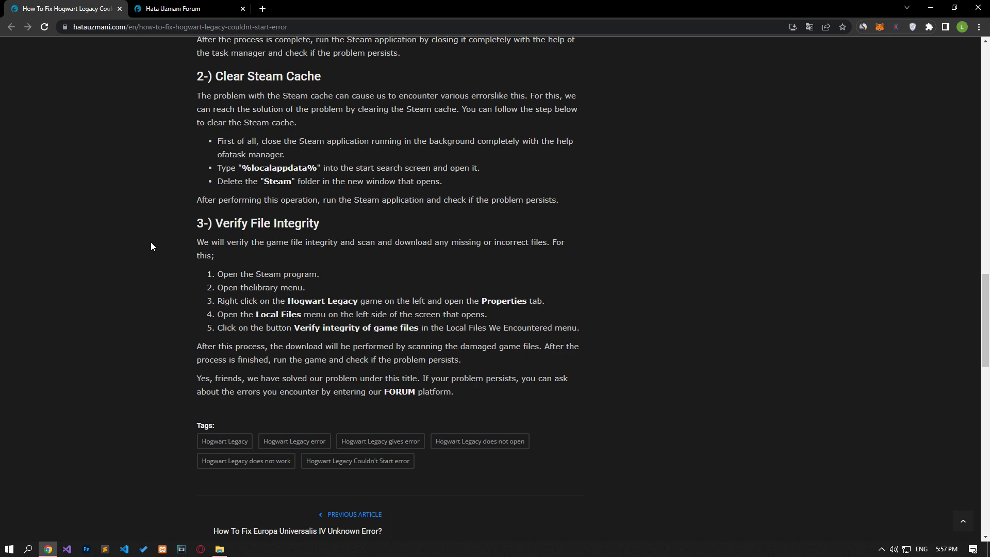
mouse_move(354, 460)
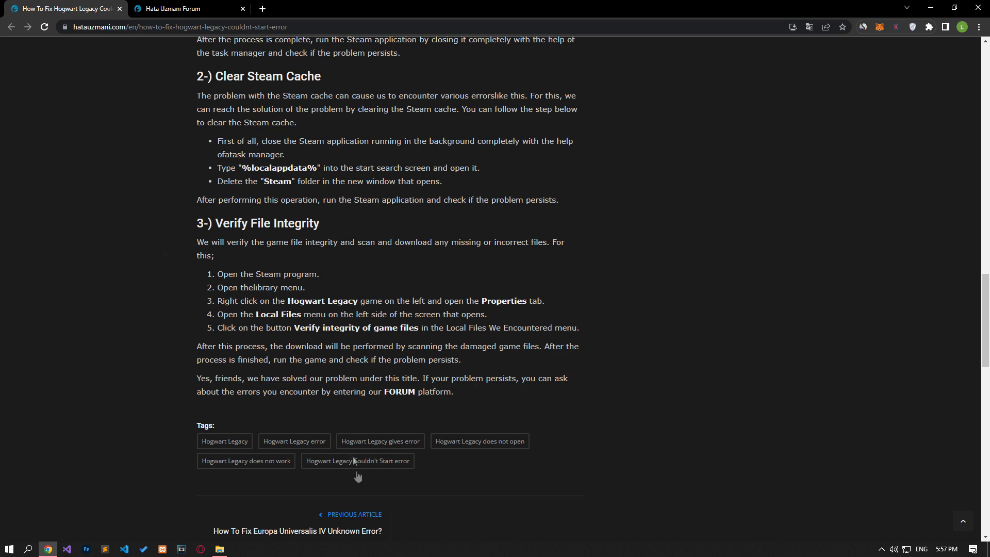
Bring up the Windows Start menu over the cache-clearing section of the article
click(218, 549)
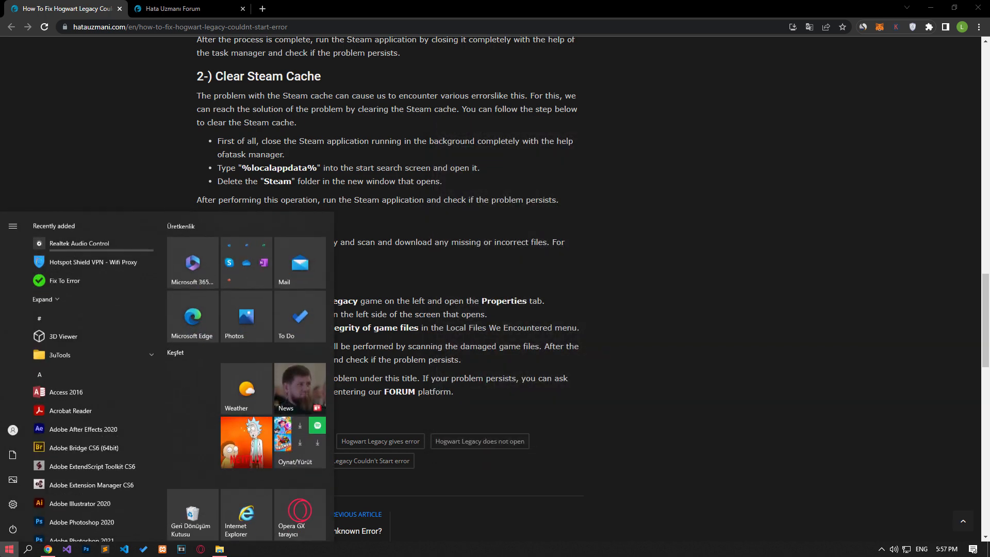
Go to %localappdata%, delete the Steam cache folder and close the window
text(%localappdata%)
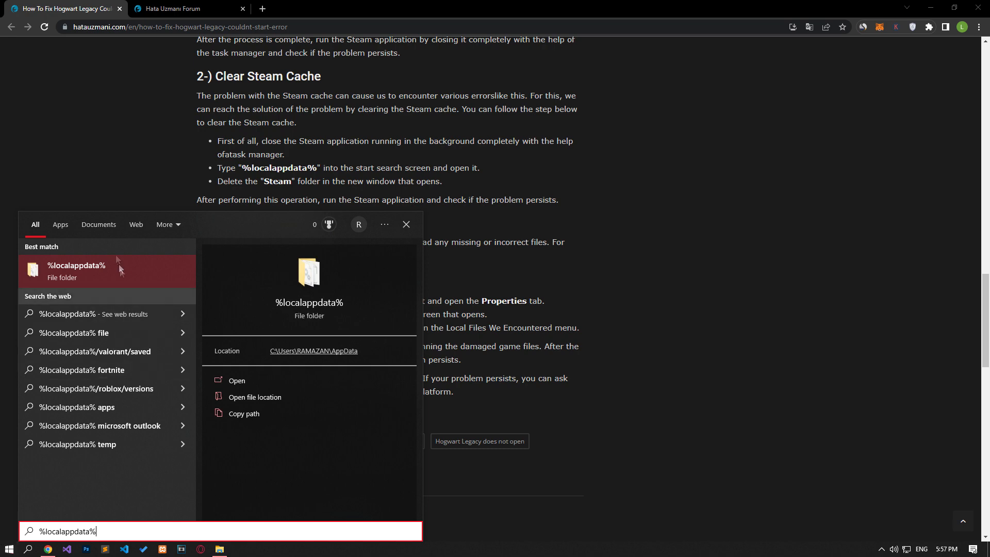
click(76, 266)
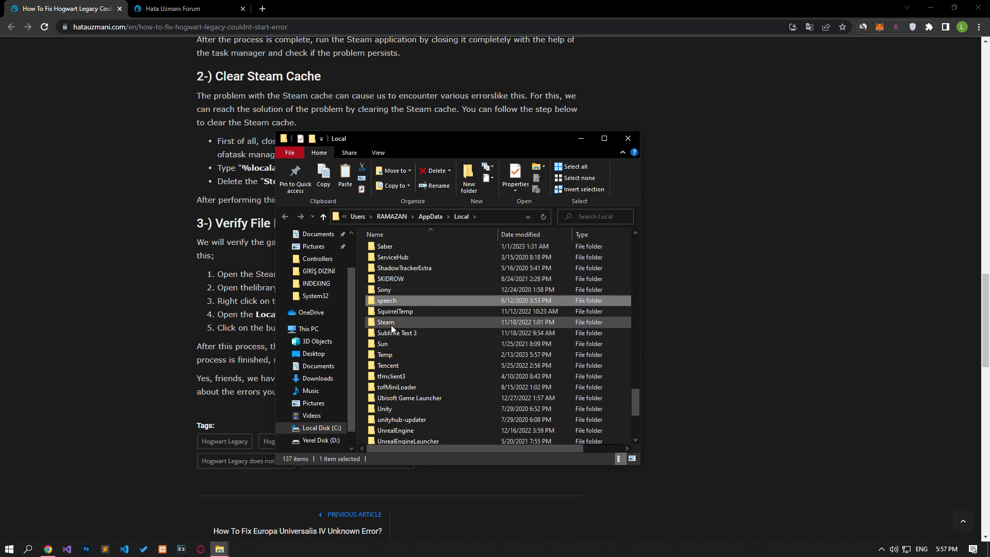
right_click(386, 322)
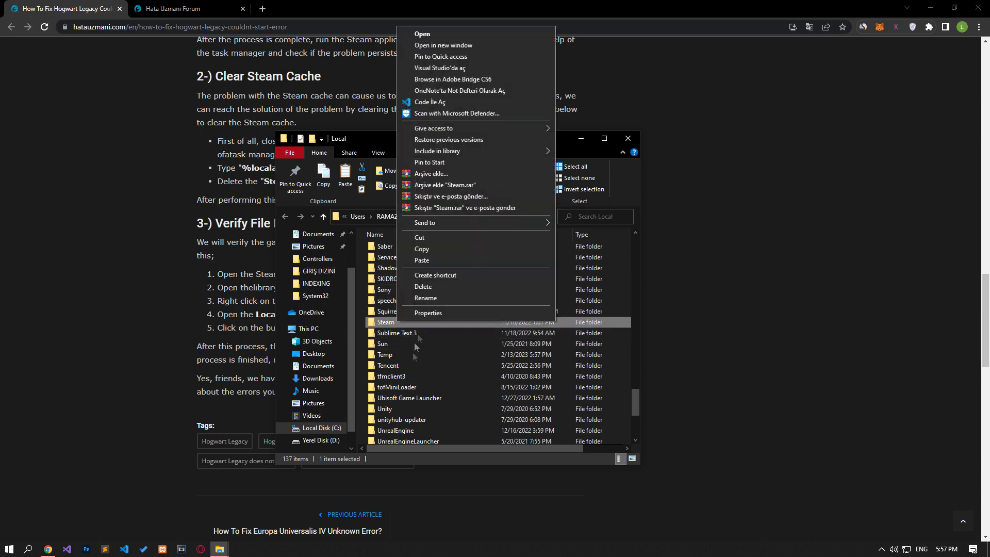
key(Escape)
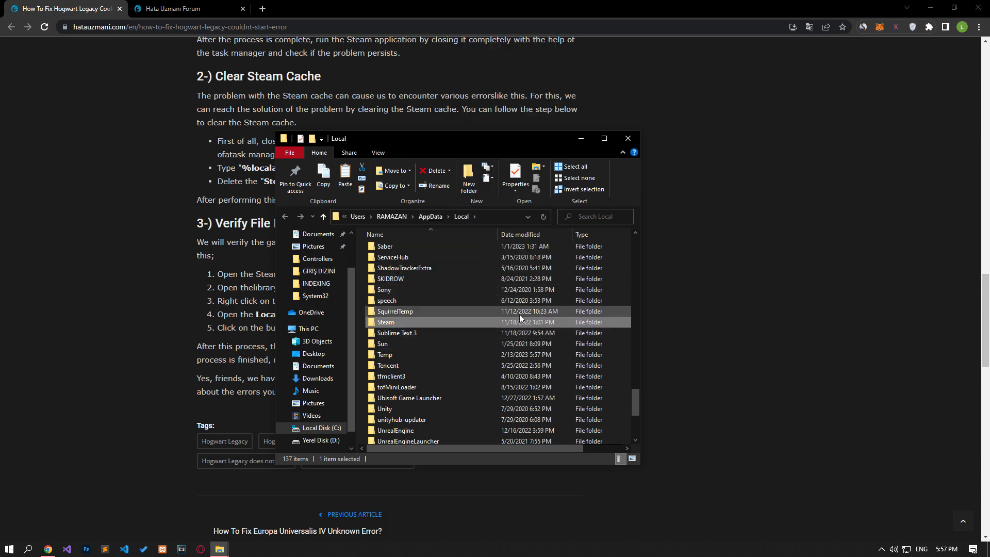
click(431, 170)
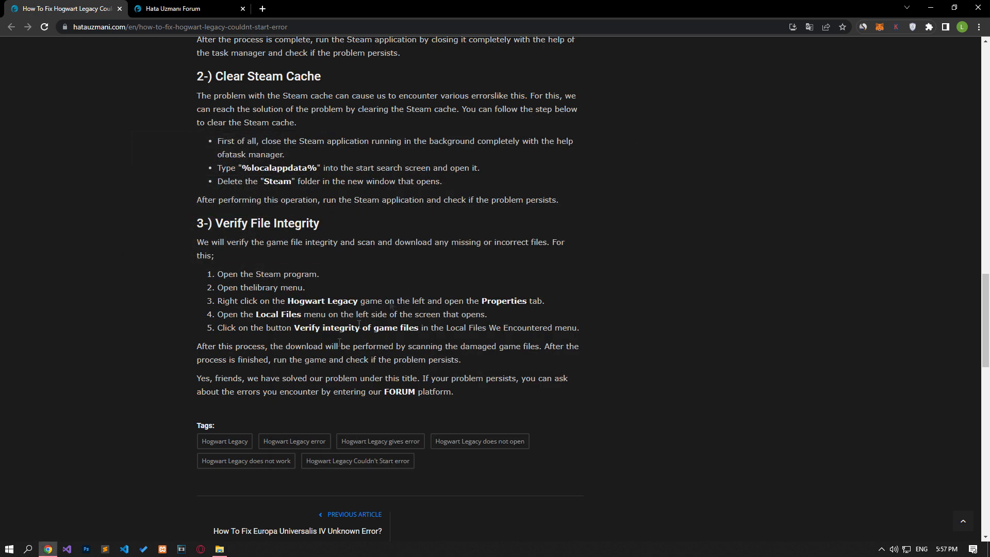
Return to the shortcut folder and launch Steam from its shortcut
click(219, 549)
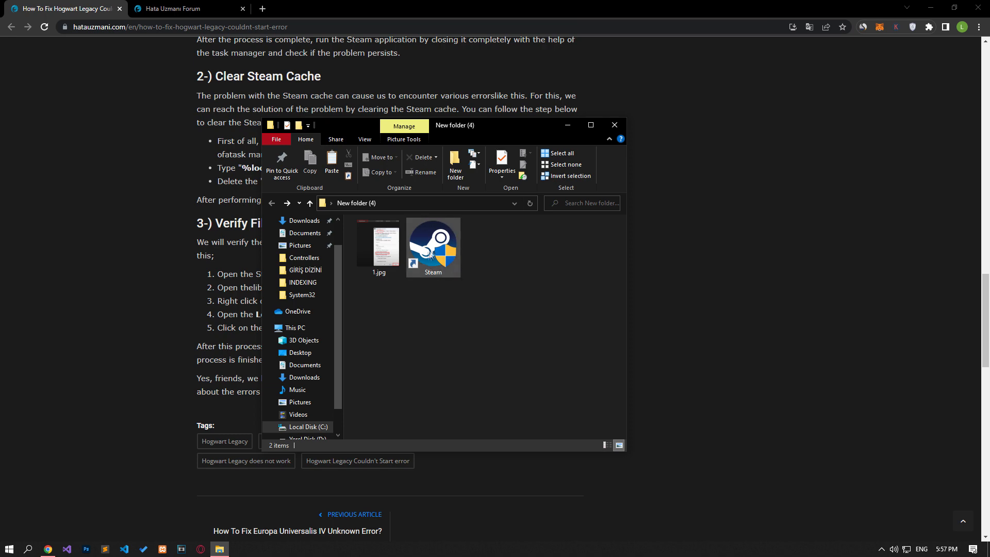
click(433, 248)
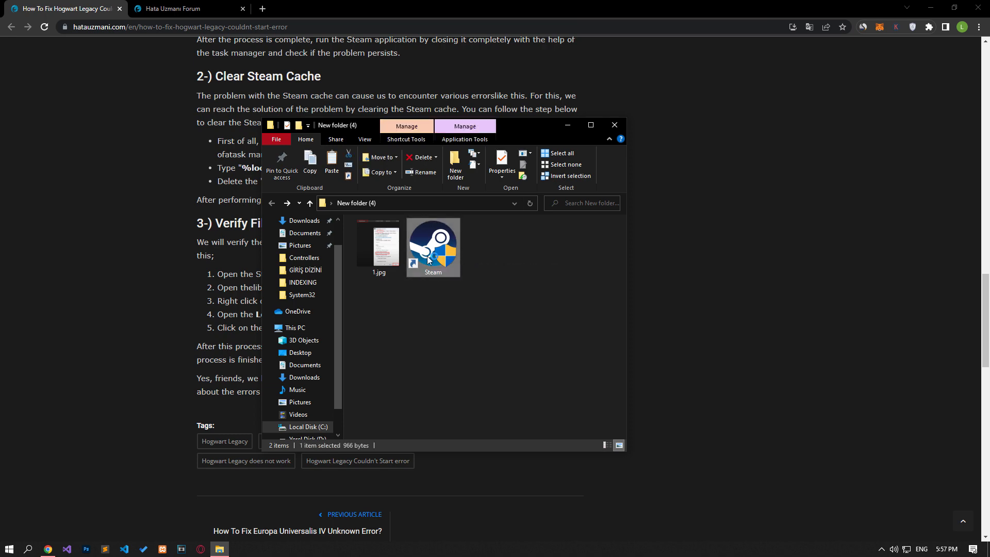
double_click(433, 247)
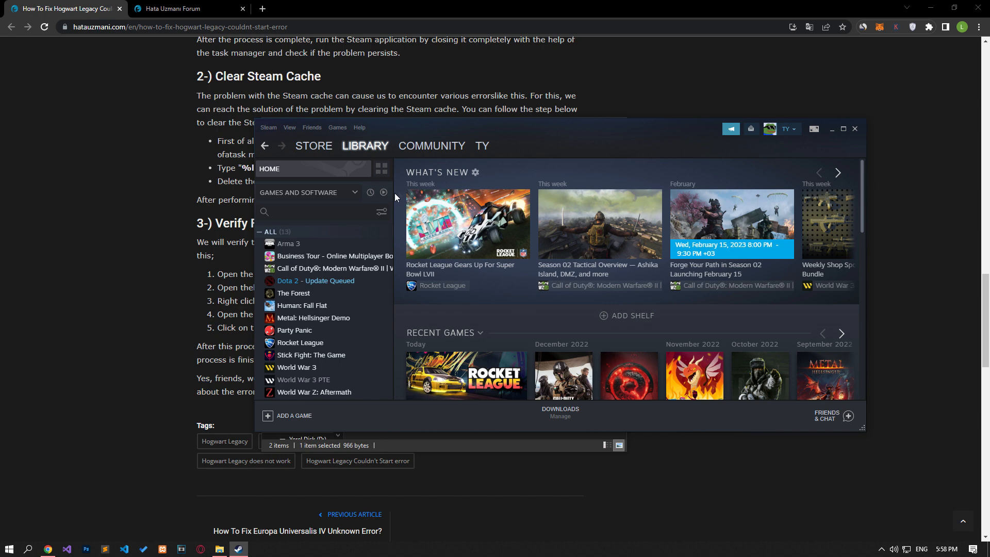
mouse_move(310, 312)
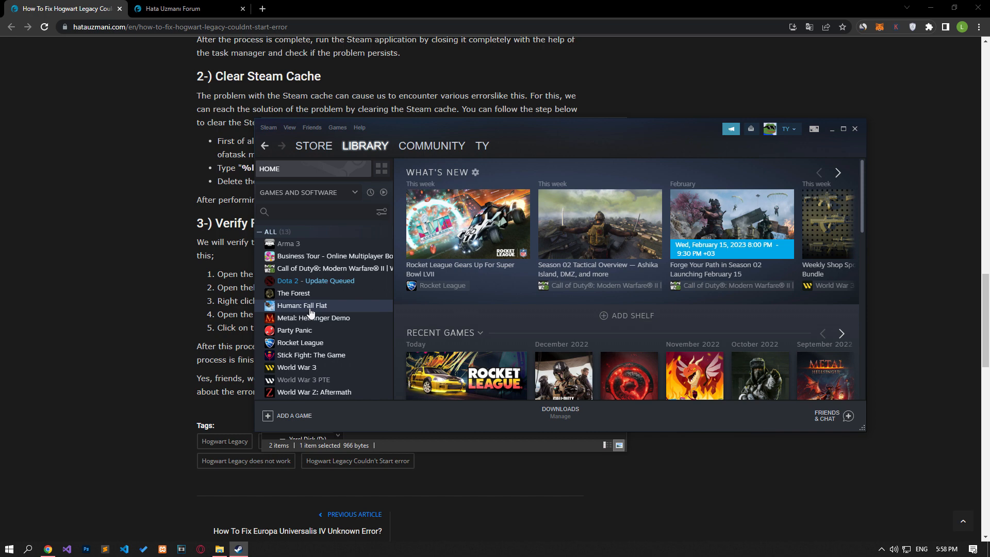
In Human: Fall Flat's properties, verify integrity of game files under Local Files, then switch to the forum
click(301, 306)
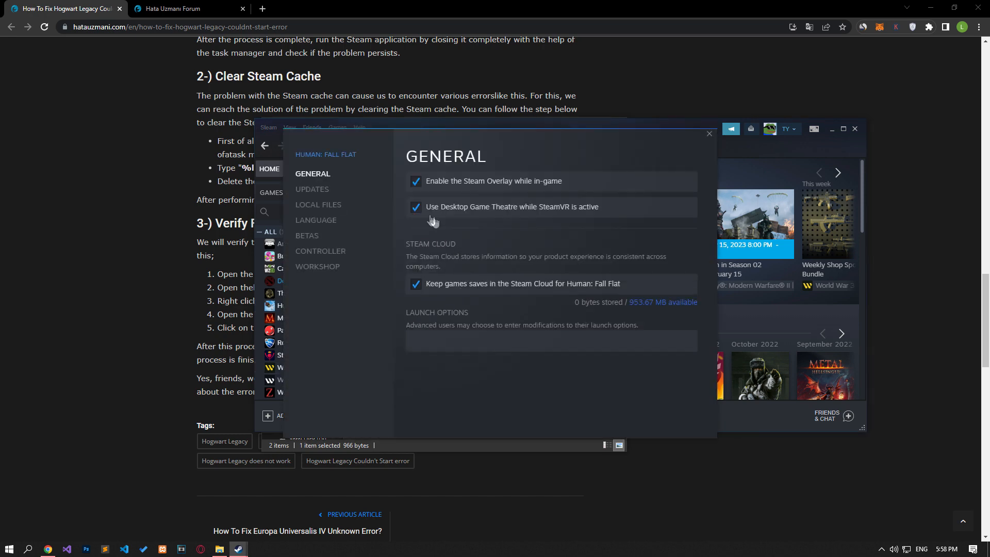
click(317, 204)
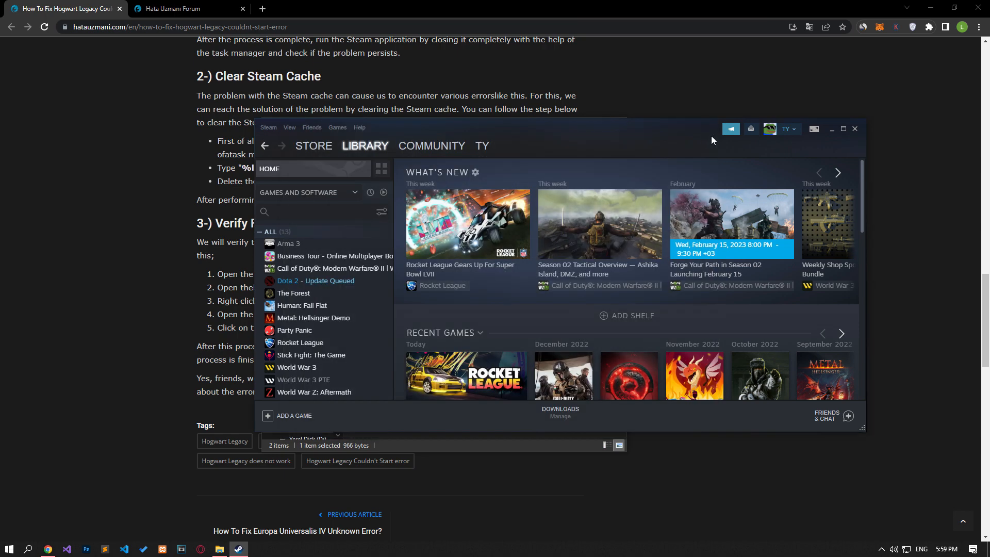
click(186, 8)
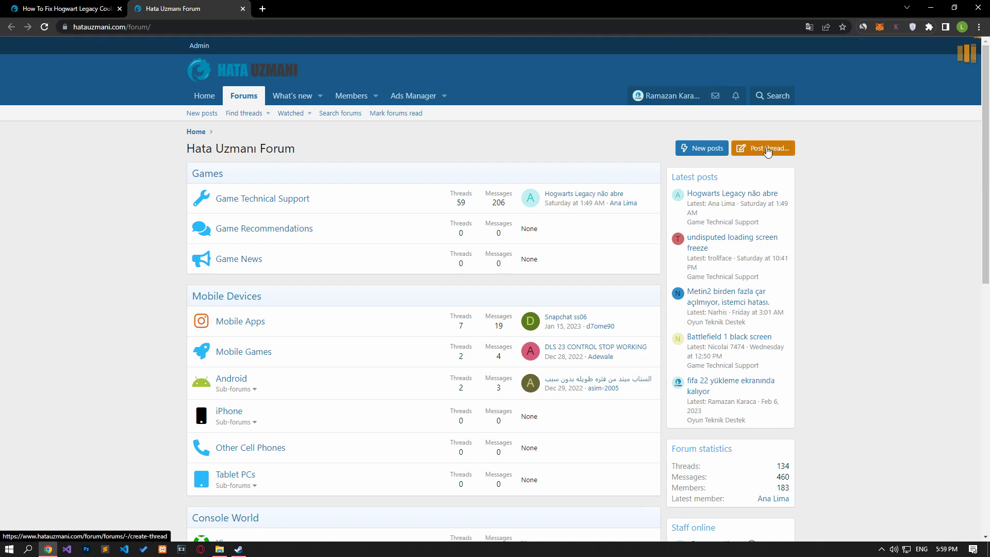
Start a new thread with Post thread..., bringing up the forum-section chooser
click(767, 149)
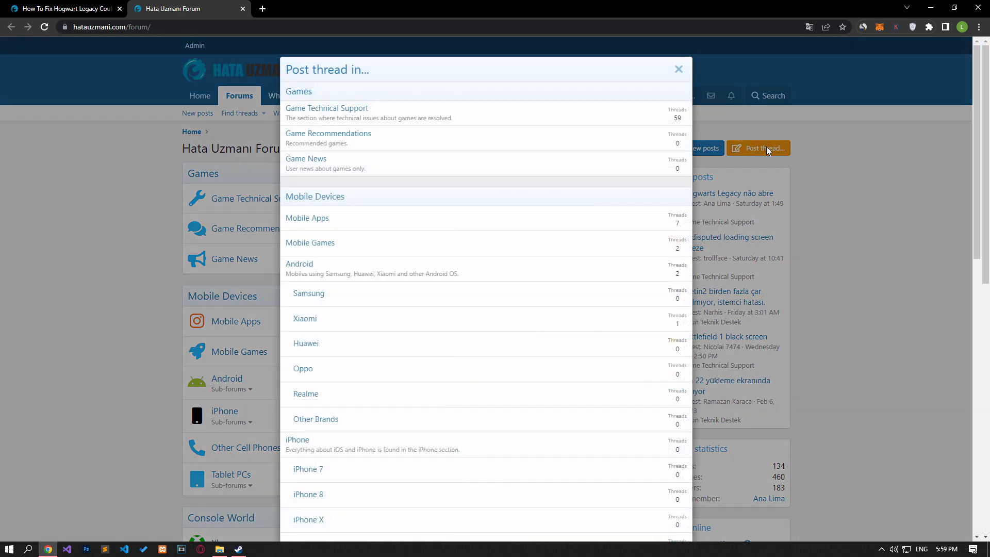